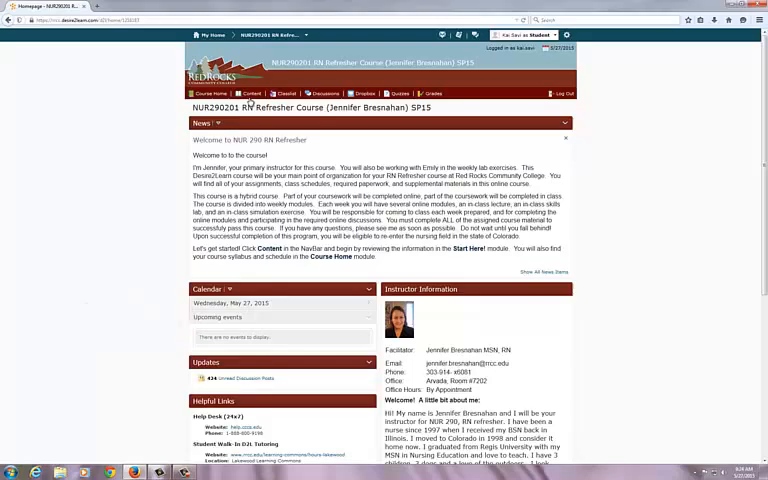
Step: Open the First Day Assignments page from the Start Here! module under Content
left_click(250, 92)
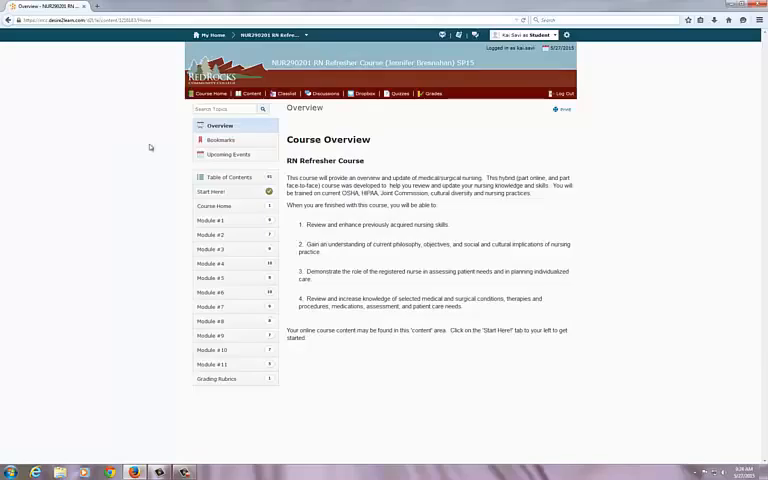
left_click(210, 192)
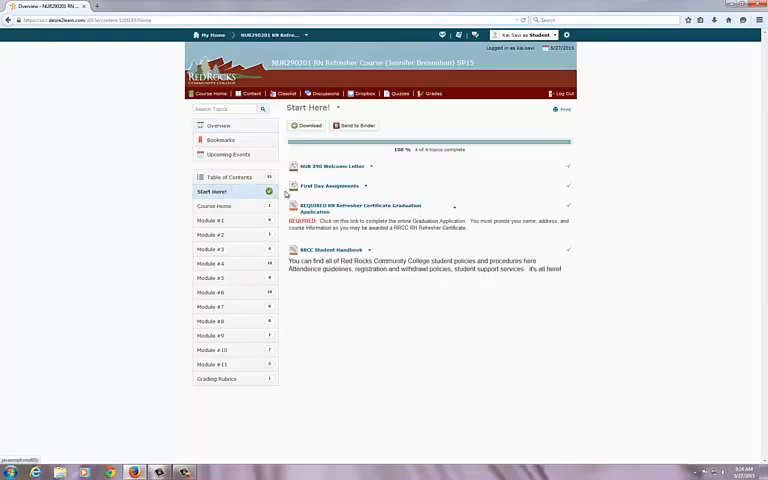
left_click(320, 166)
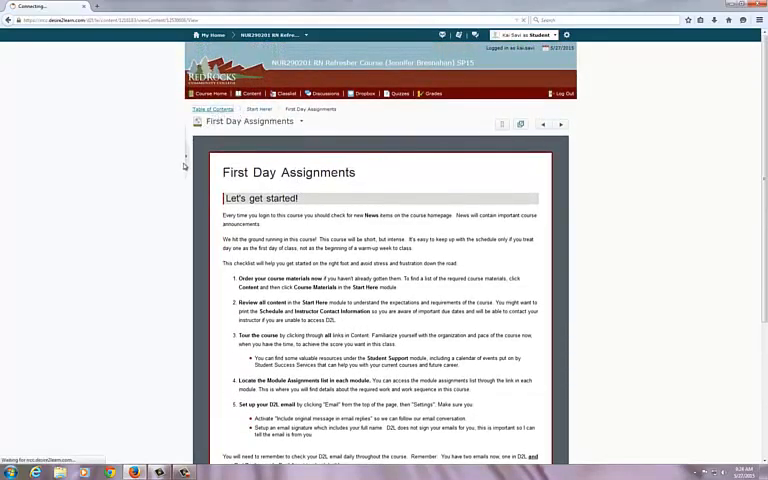
Step: Browse the Course Home syllabus and schedule, then return to the full Table of Contents
left_click(212, 108)
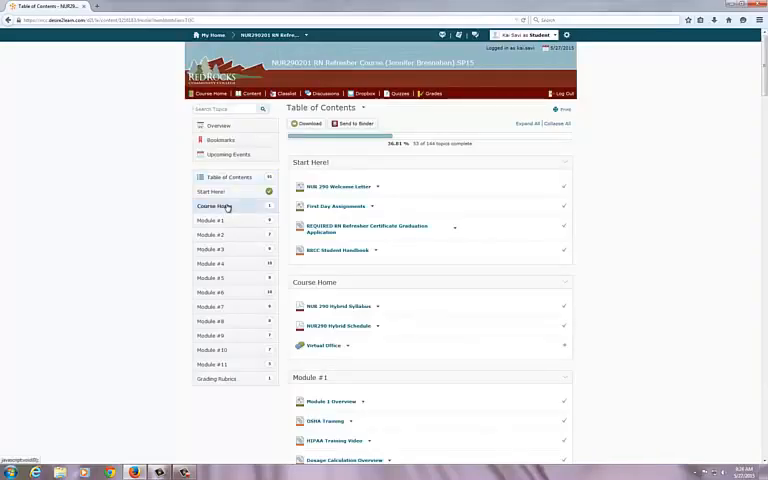
left_click(216, 206)
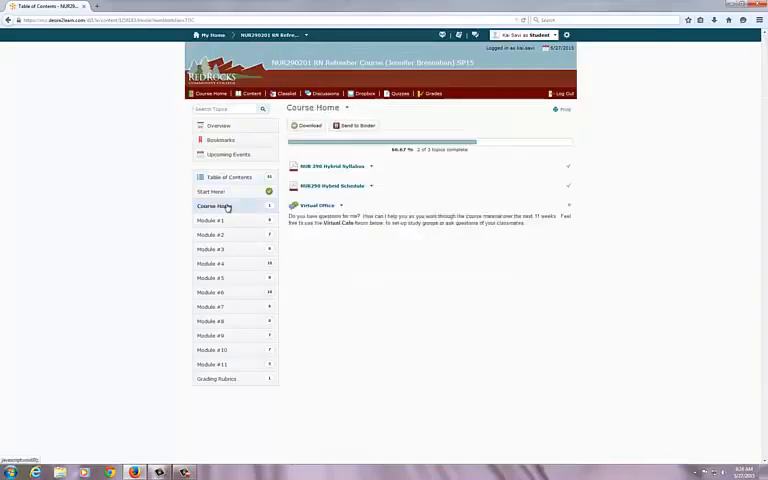
left_click(332, 166)
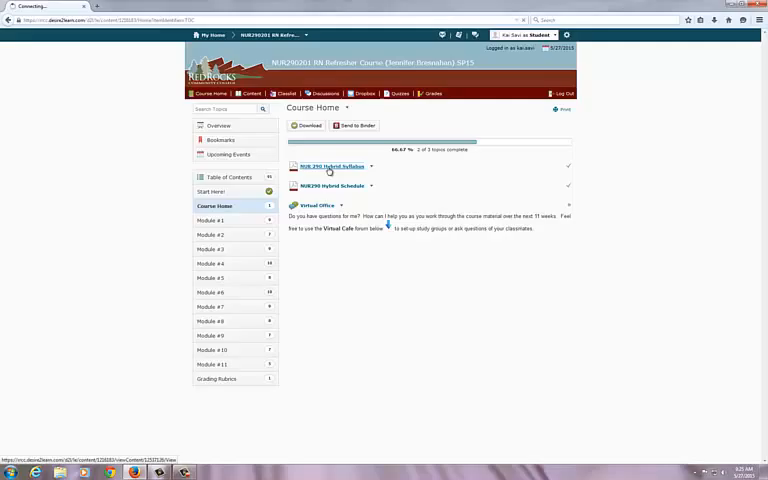
left_click(328, 166)
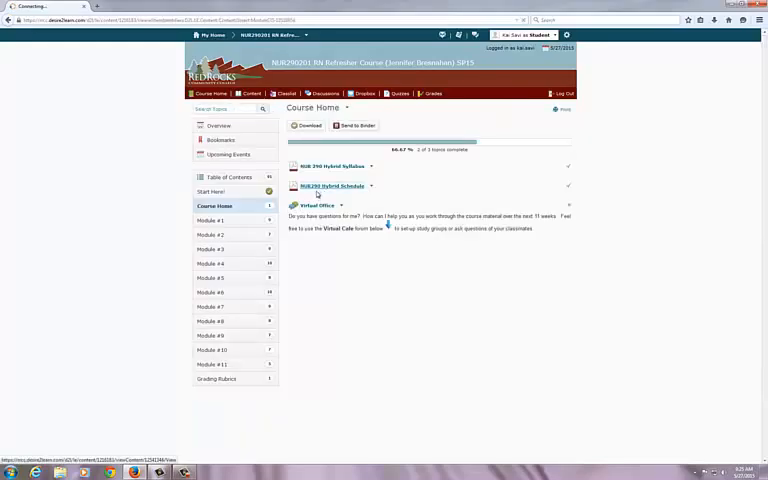
left_click(336, 186)
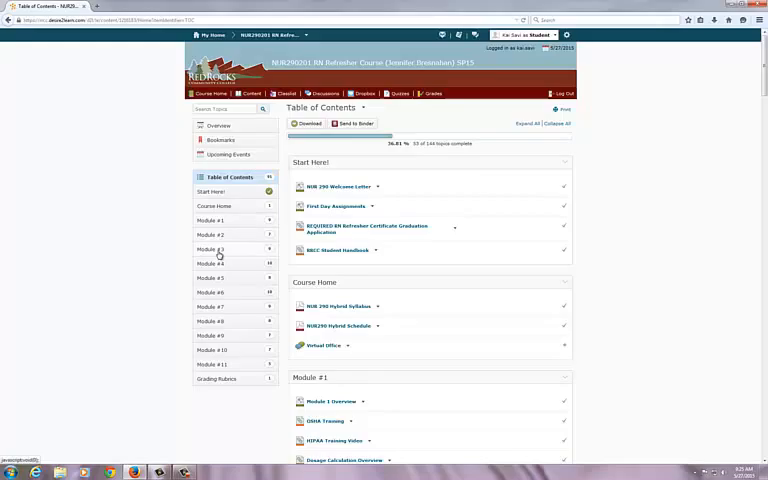
Step: Read through the Module 3 Overview document from the Module #3 item list
left_click(210, 250)
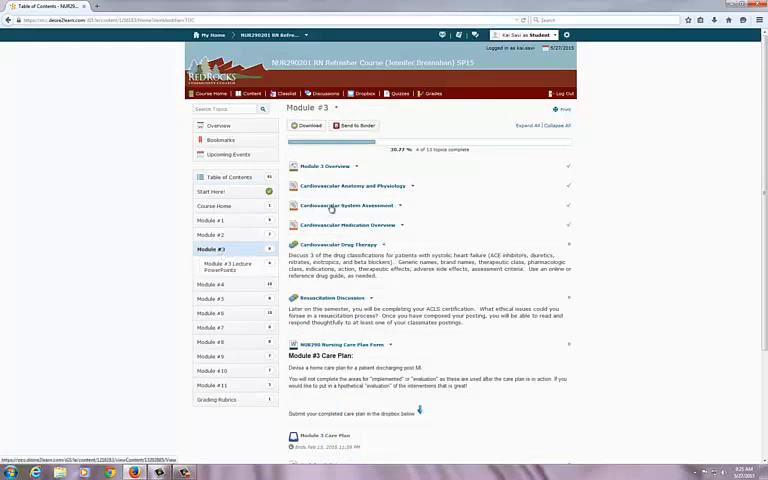
left_click(330, 166)
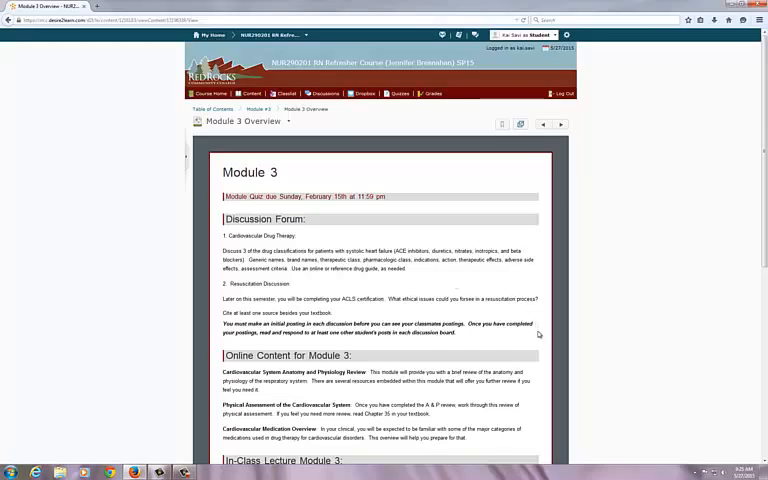
scroll("down", 3)
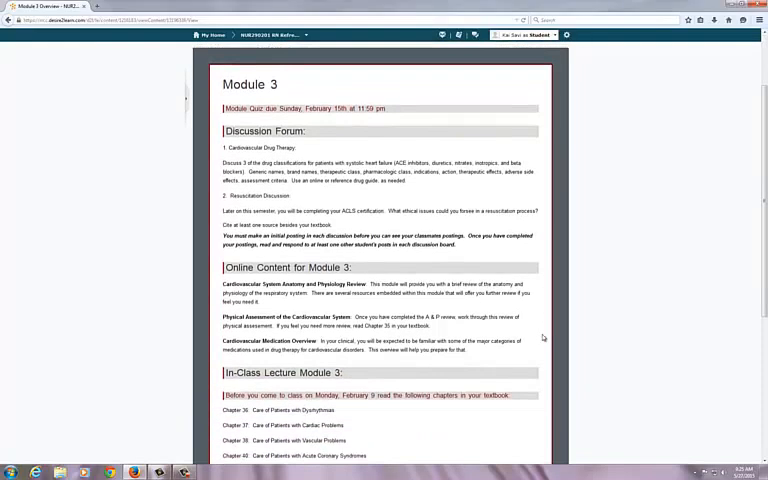
scroll("down", 3)
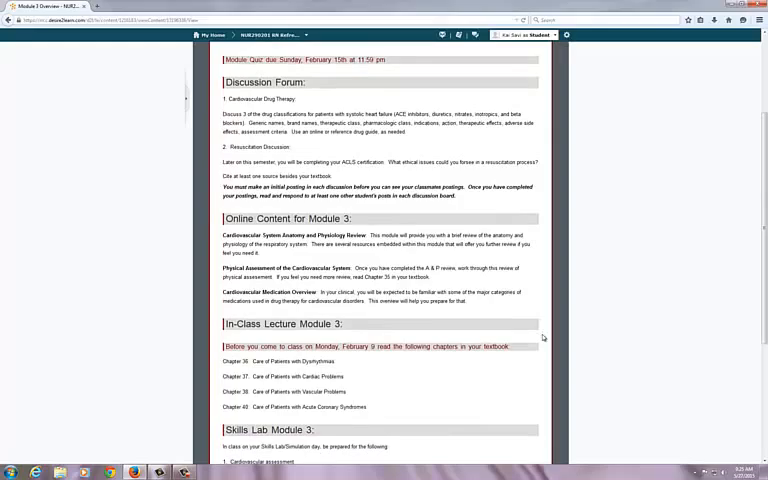
scroll("down", 3)
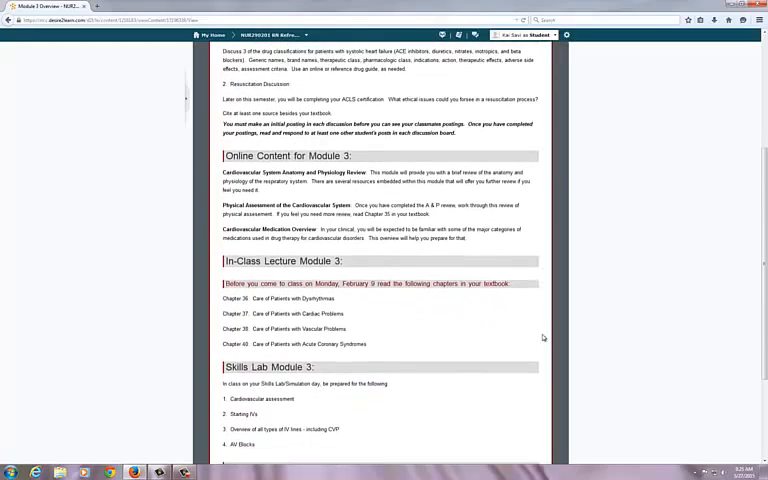
scroll("down", 3)
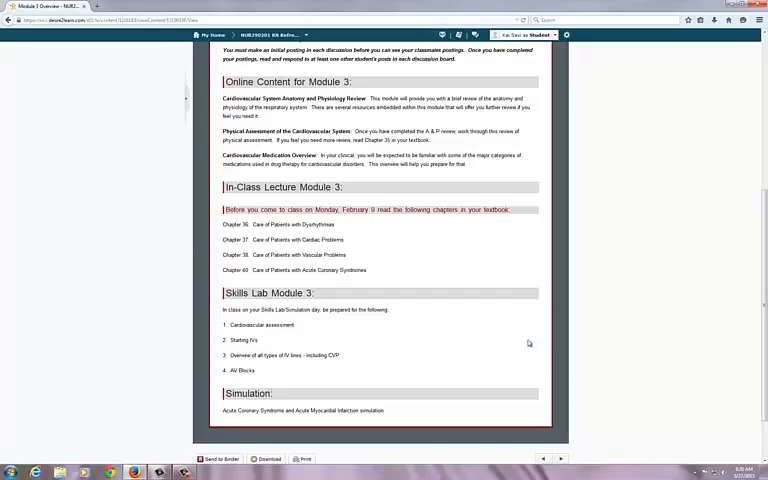
mouse_move(404, 416)
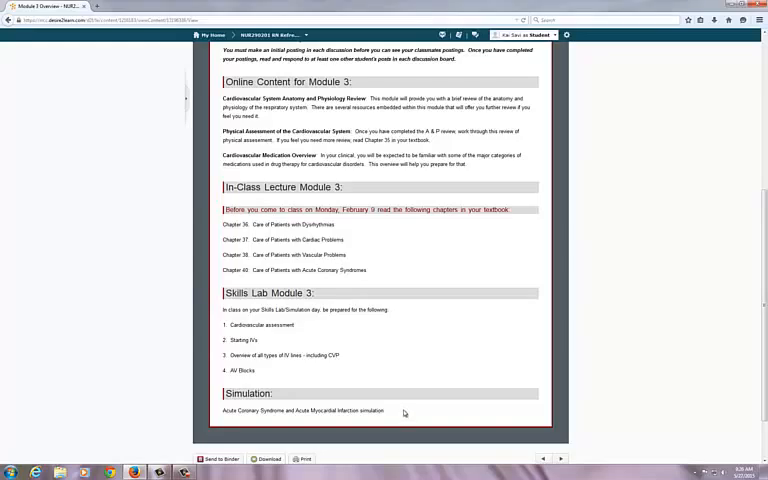
scroll("up", 3)
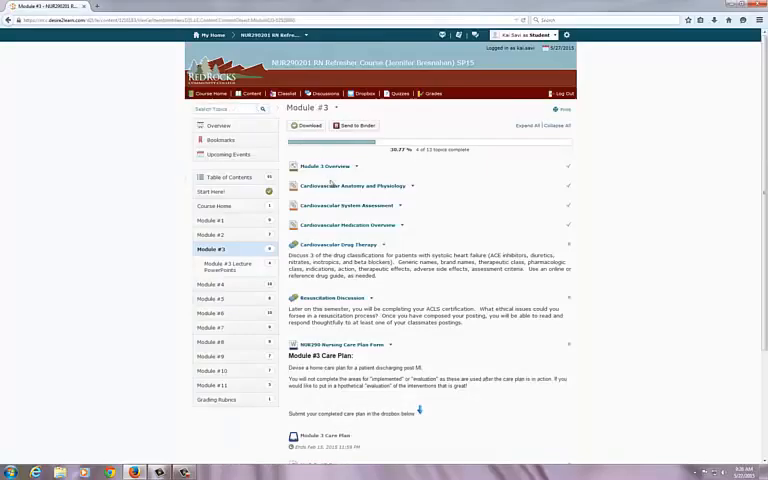
Step: Launch the Cardiovascular Anatomy and Physiology lesson and reach its Heart of the Matter page
left_click(364, 186)
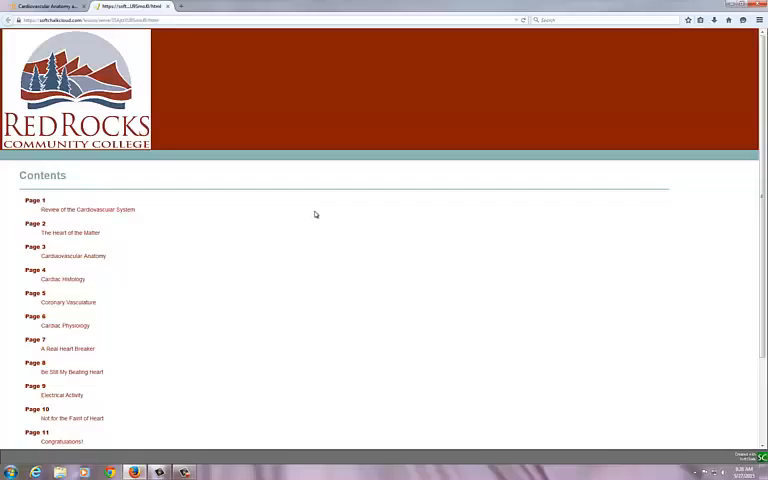
left_click(86, 208)
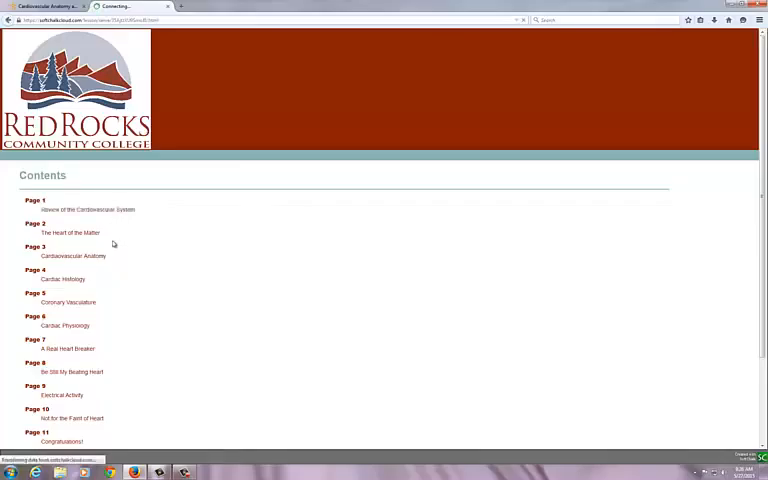
left_click(86, 208)
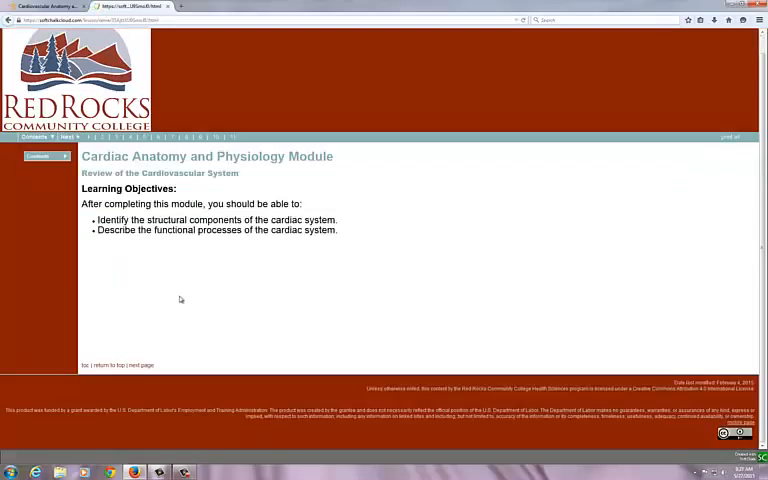
mouse_move(184, 308)
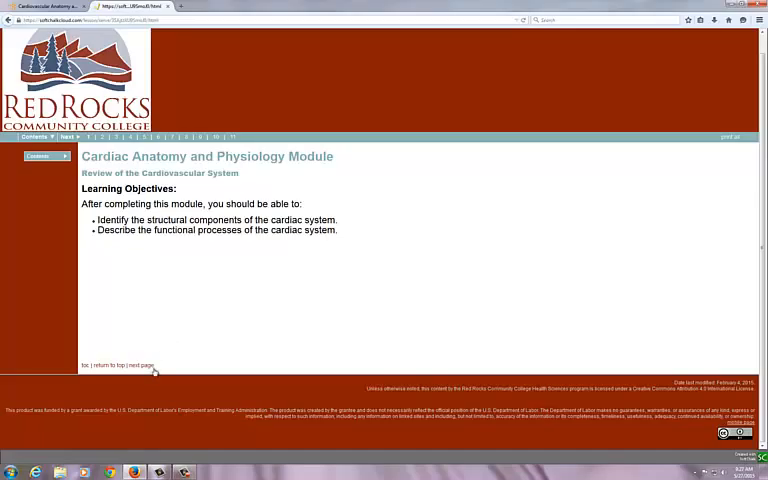
left_click(136, 364)
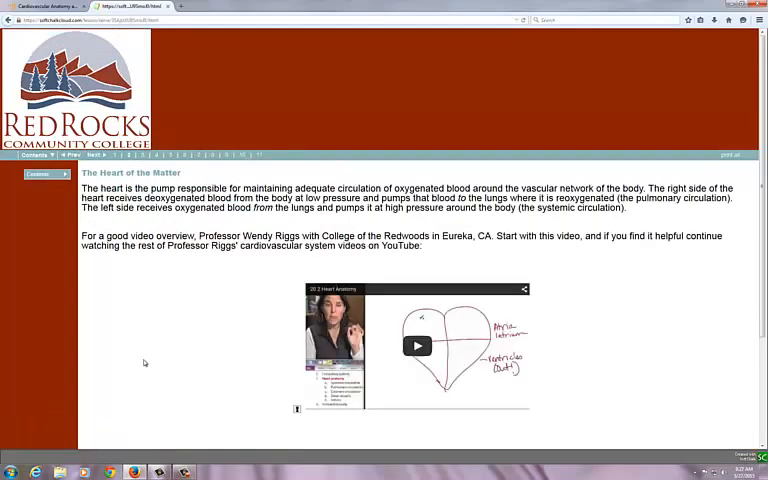
Step: Play the cardiovascular overview video and continue to the Cardiovascular Anatomy page
scroll("up", 3)
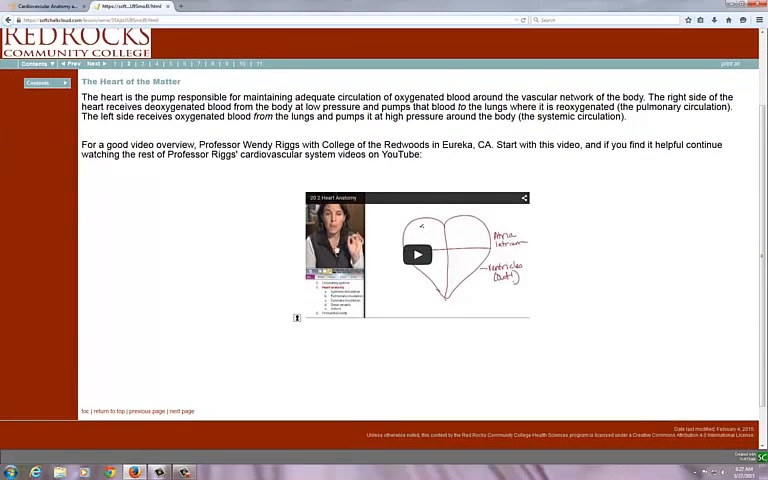
left_click(416, 252)
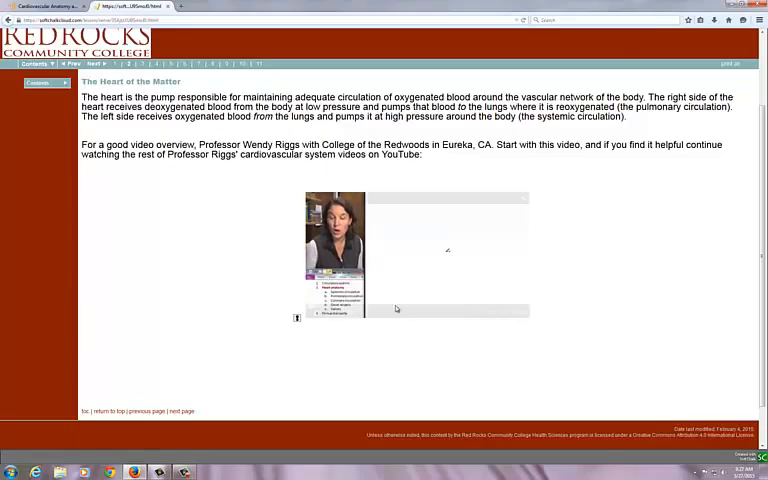
left_click(416, 252)
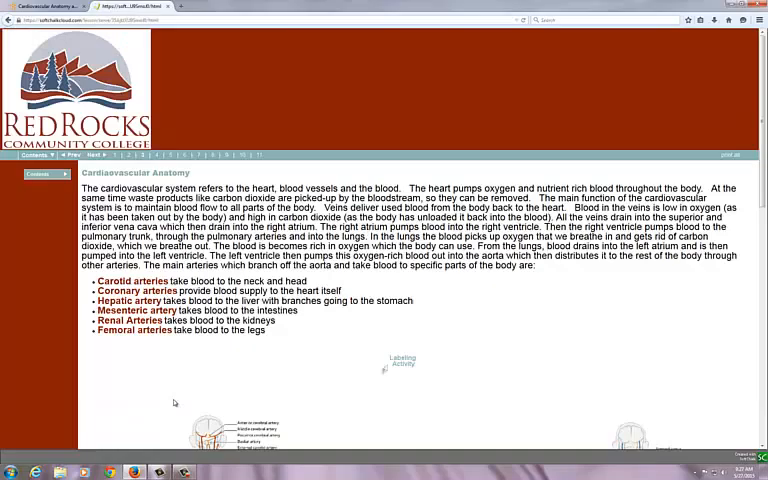
Step: Place the Right Atrium and two more labels onto the heart diagram in the labeling activity
scroll("down", 3)
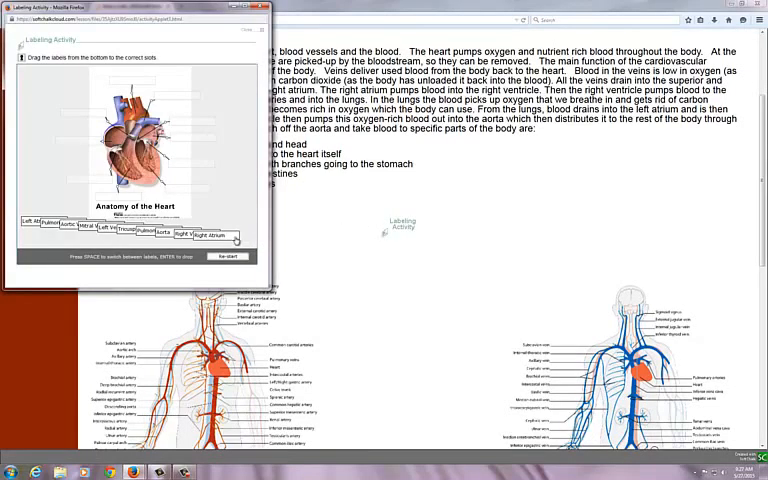
left_click_drag(218, 234, 196, 132)
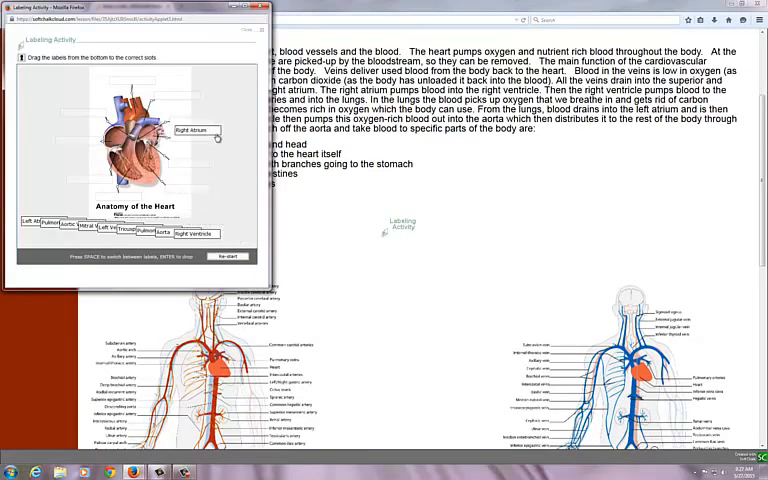
left_click_drag(196, 130, 204, 192)
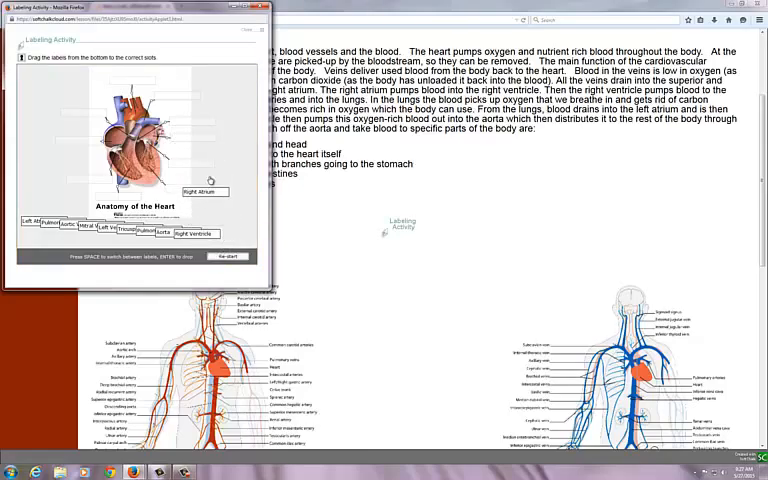
left_click_drag(204, 192, 210, 234)
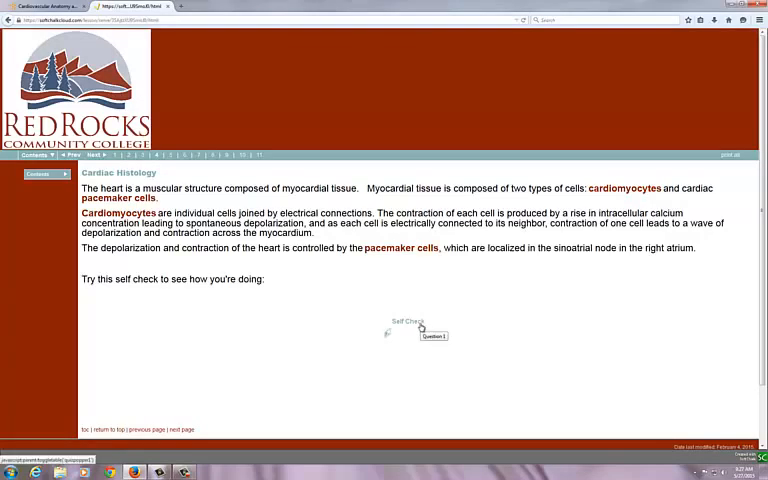
Step: Answer and check the pacemaker-cells self check, then continue to Coronary Vasculature
left_click(428, 336)
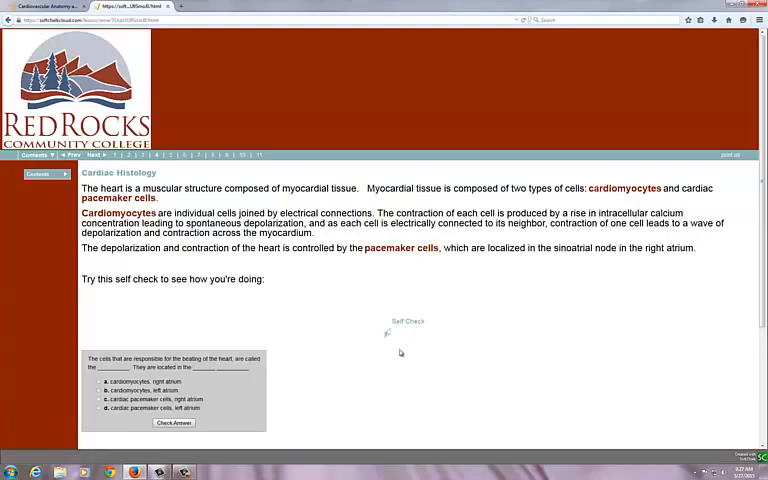
mouse_move(324, 298)
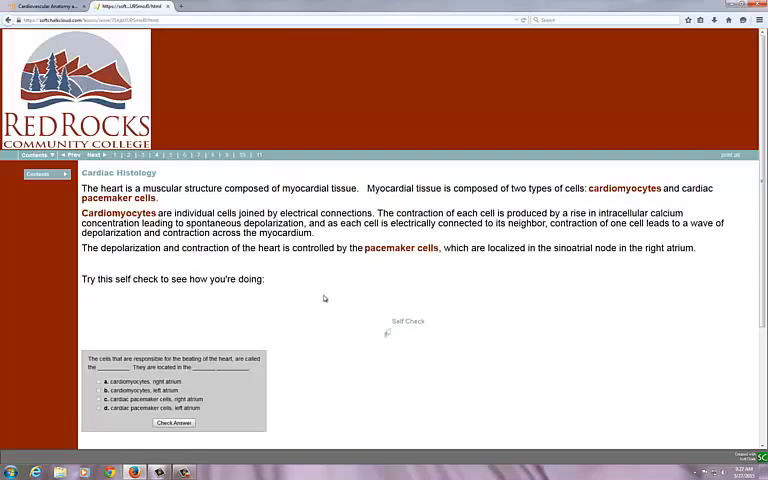
mouse_move(320, 312)
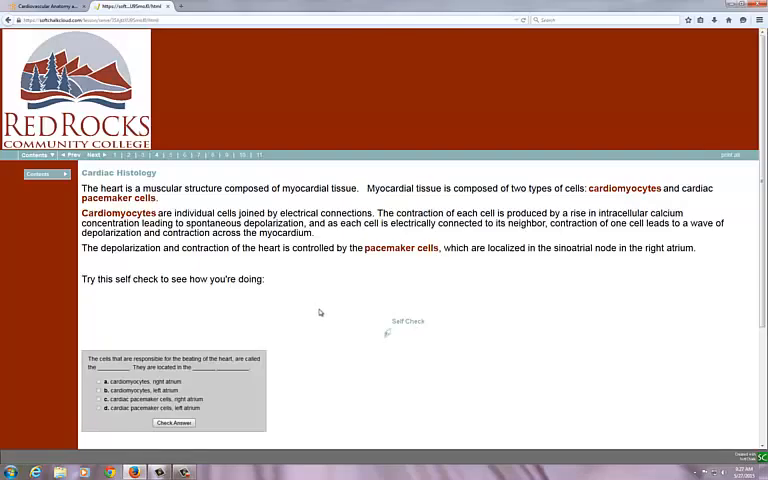
mouse_move(312, 316)
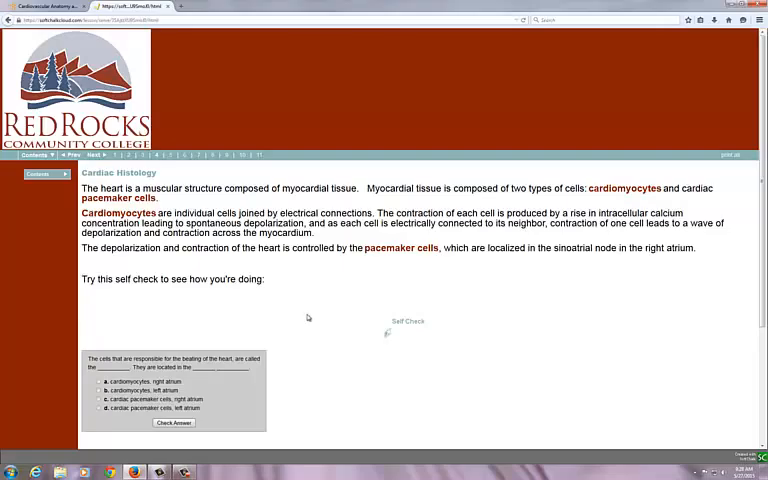
scroll("down", 3)
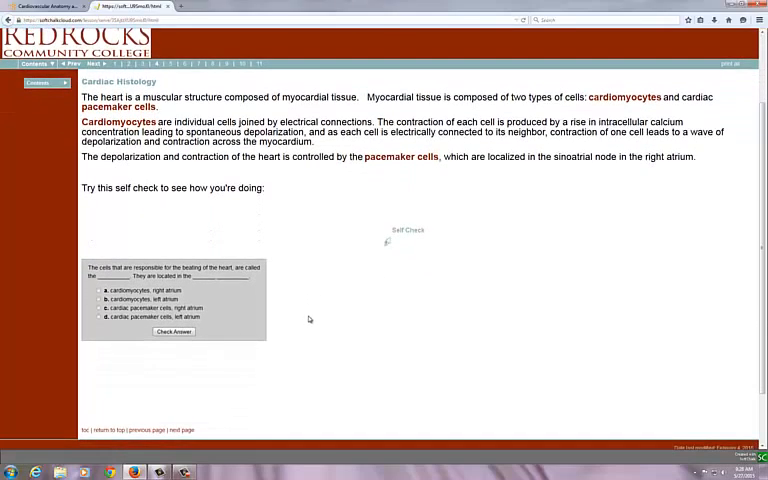
mouse_move(250, 360)
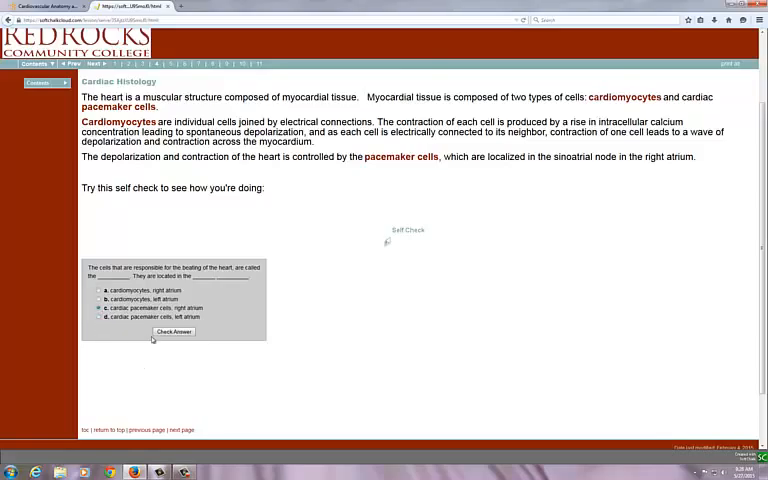
left_click(172, 332)
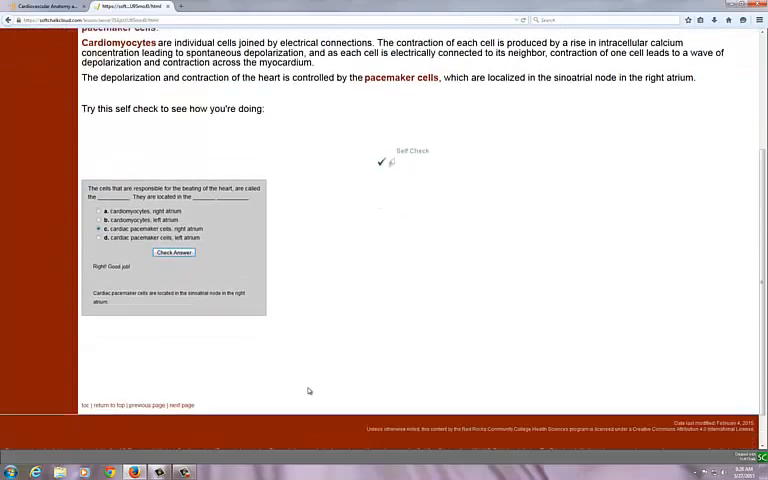
left_click(180, 404)
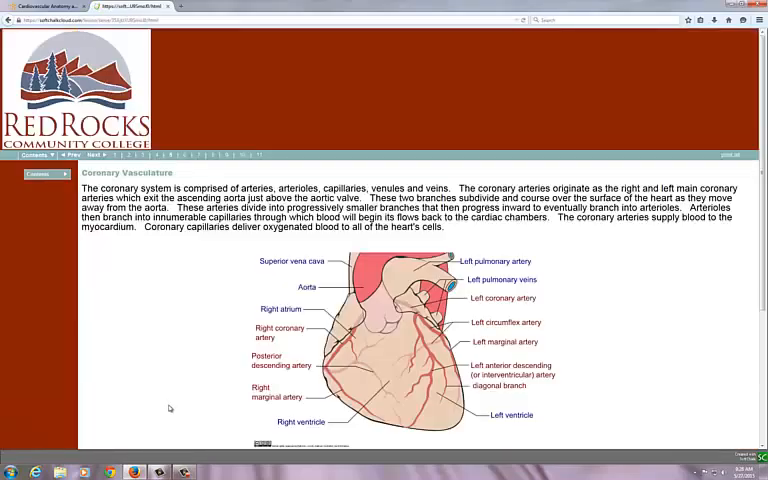
Step: Advance from Coronary Vasculature to the Heart Attack page on STEMI and NSTEMI
scroll("down", 3)
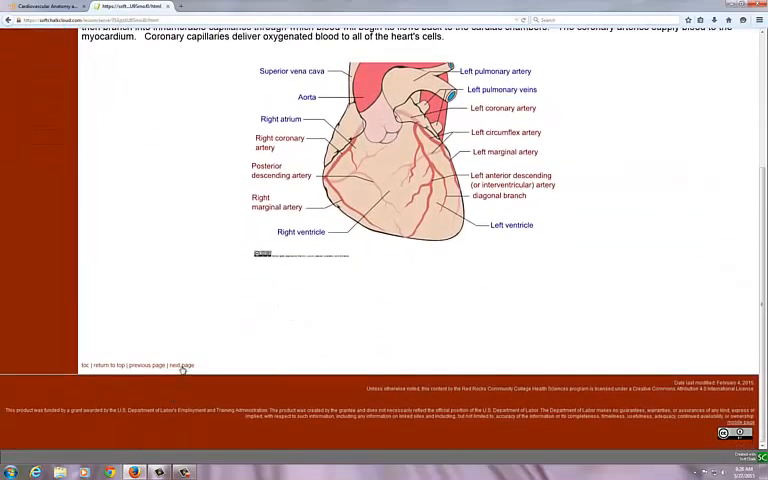
left_click(180, 364)
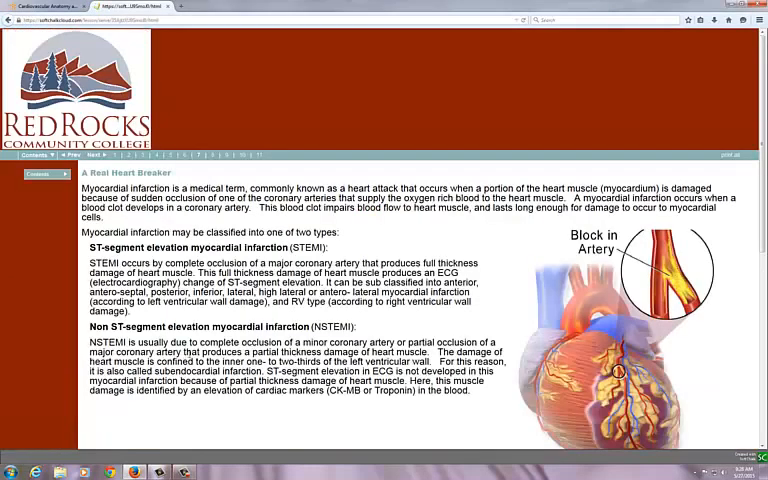
scroll("down", 3)
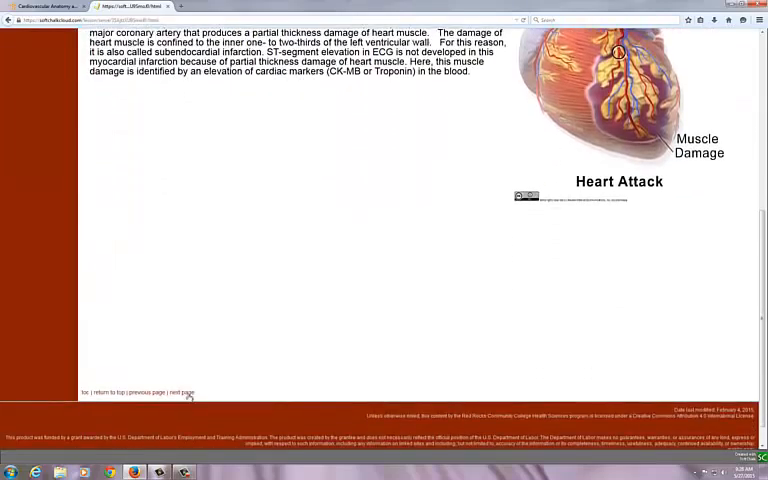
Step: Reach the Heart Sounds page and open the normal heart sounds recording on Wikipedia
left_click(184, 392)
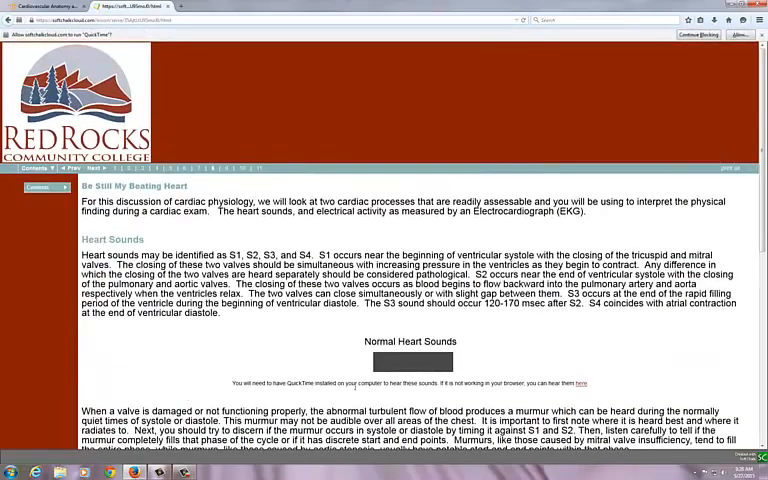
scroll("down", 3)
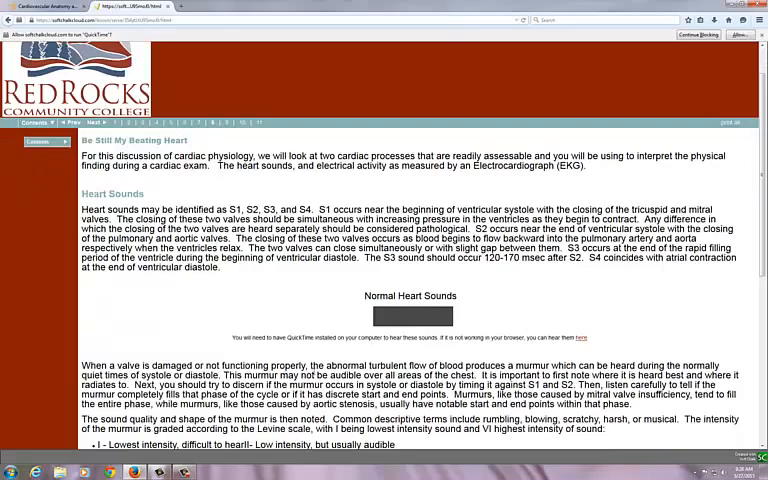
mouse_move(418, 316)
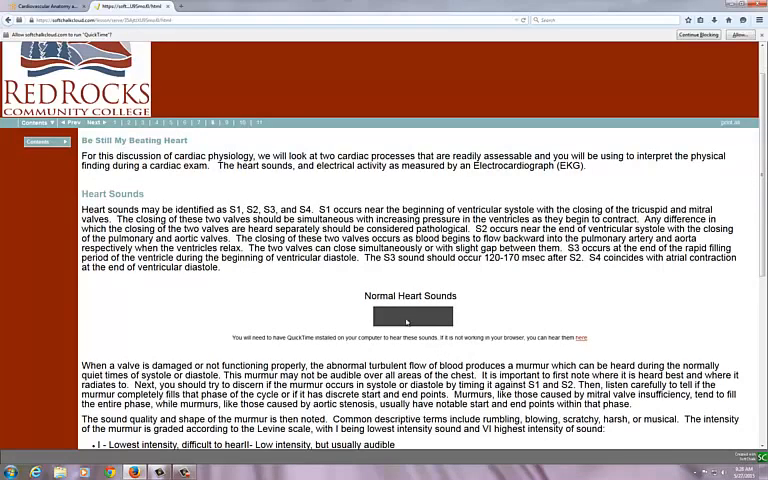
mouse_move(580, 336)
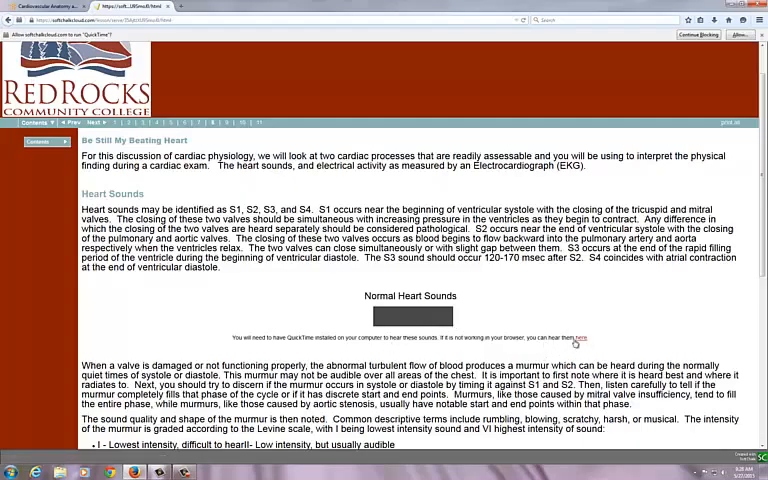
left_click(580, 336)
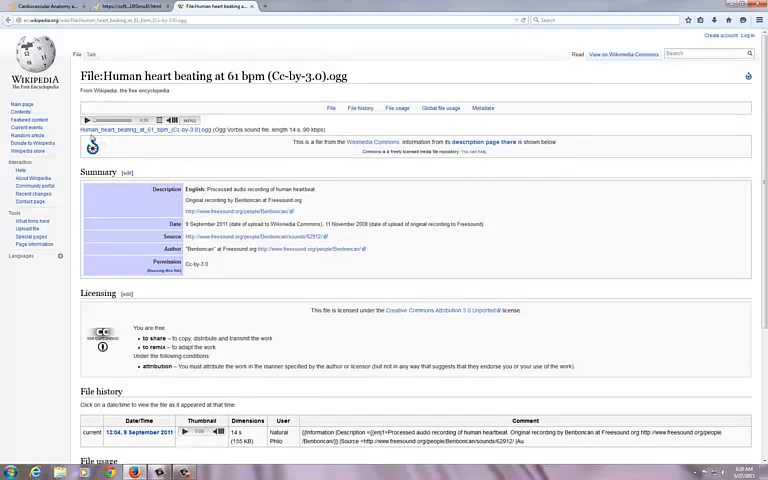
left_click(88, 120)
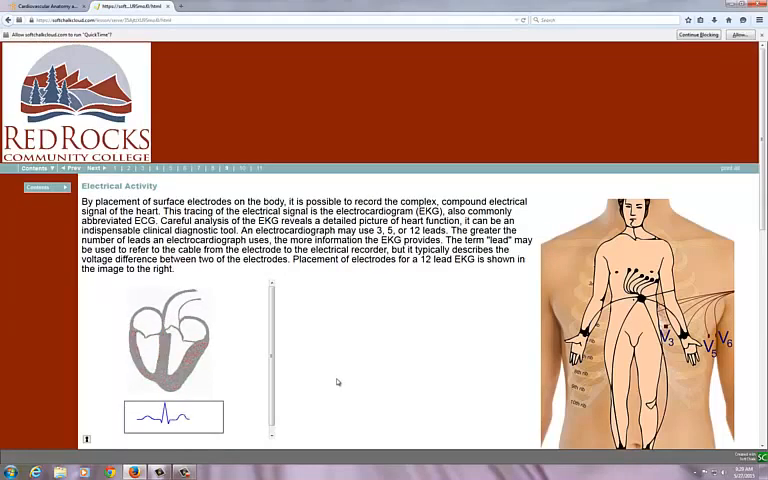
scroll("down", 3)
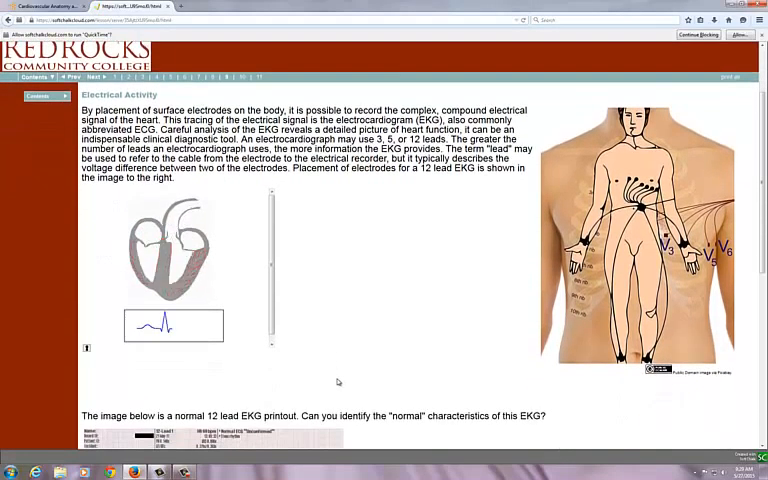
scroll("down", 3)
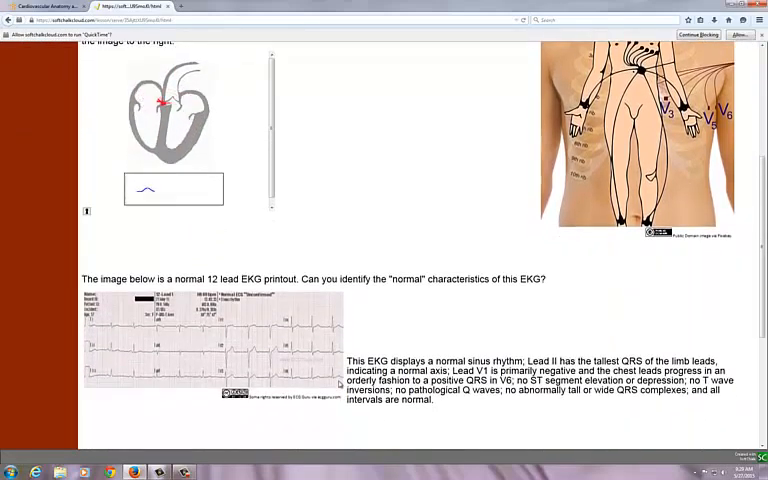
scroll("down", 3)
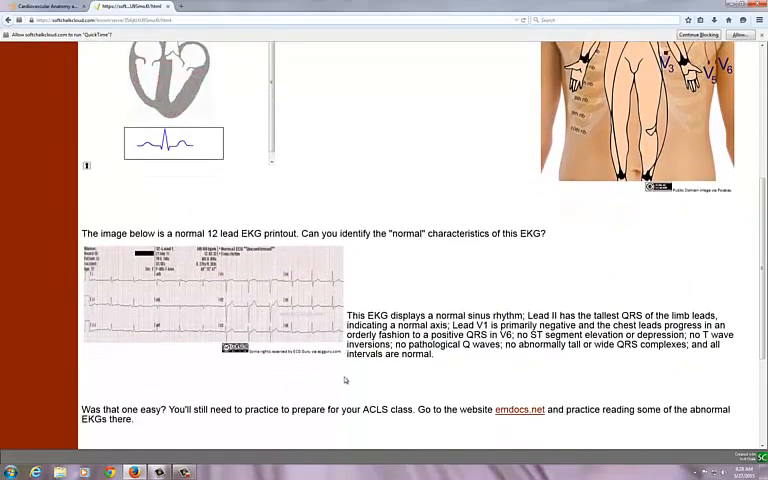
mouse_move(396, 378)
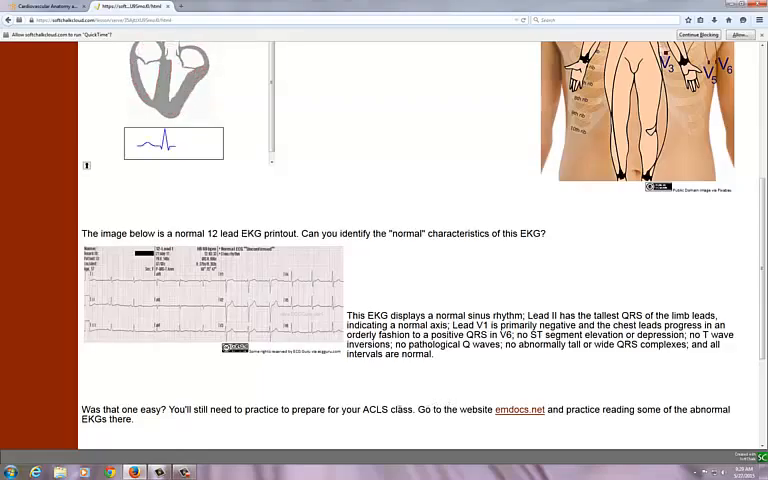
scroll("down", 3)
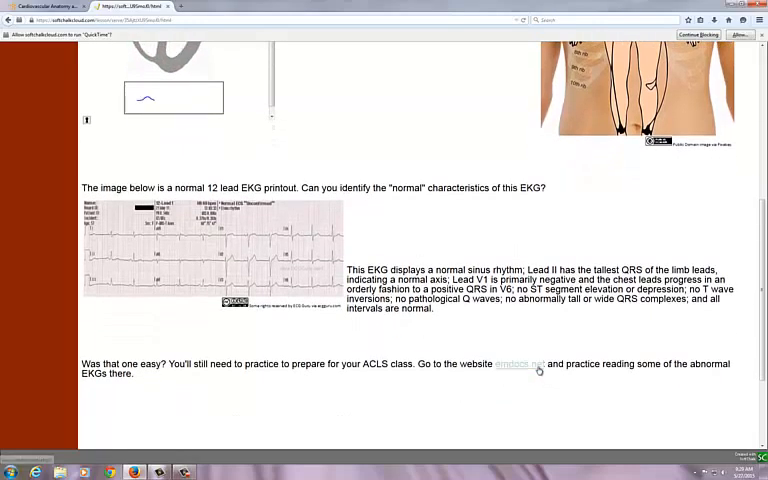
Step: Open the emDocs EKG practice site and reveal the first chest-pain case's interpretation
left_click(512, 364)
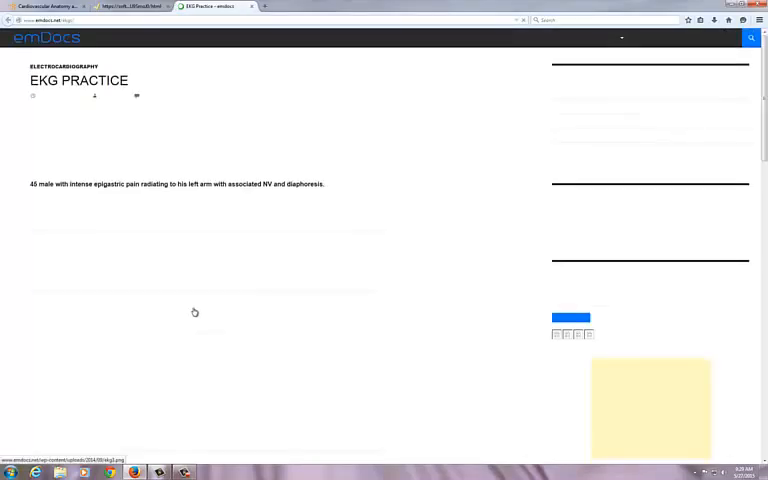
scroll("down", 3)
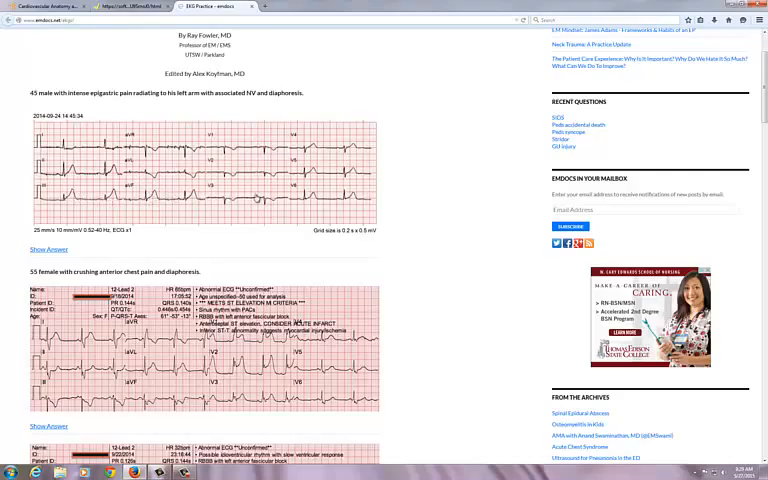
left_click(48, 250)
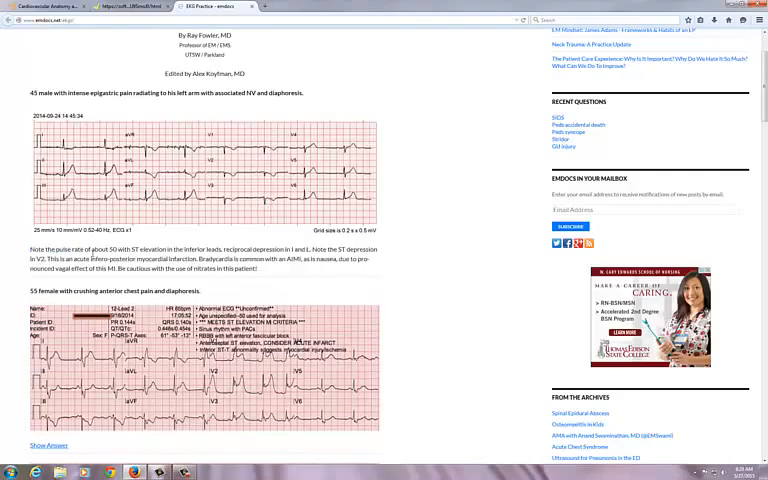
mouse_move(260, 276)
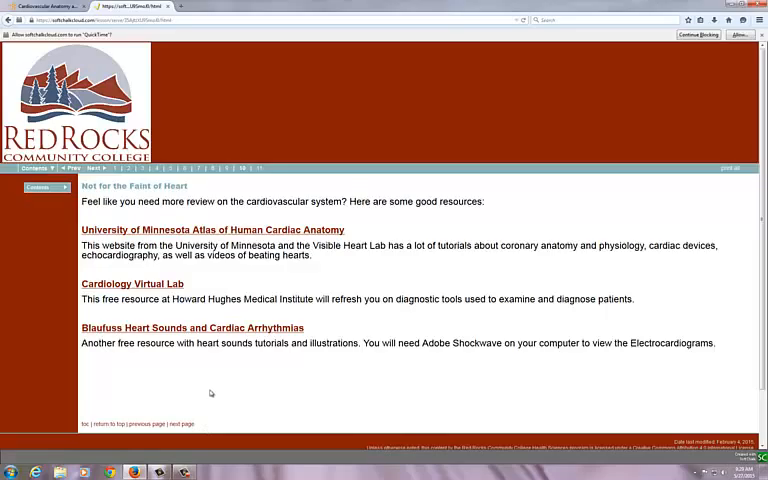
mouse_move(256, 390)
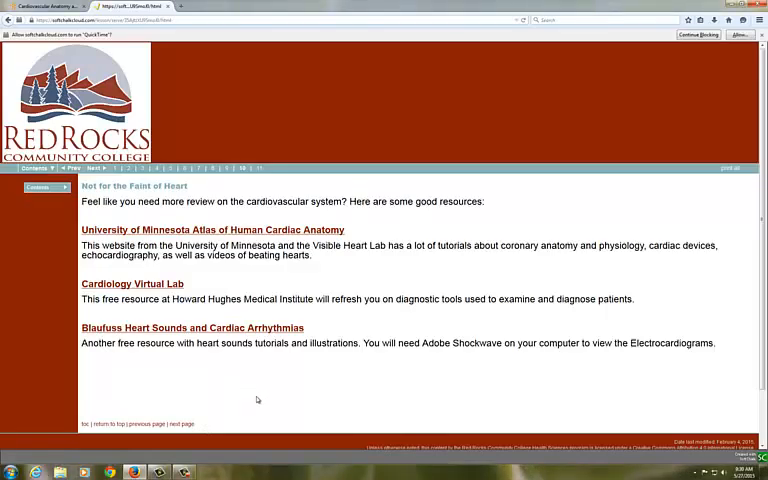
mouse_move(260, 392)
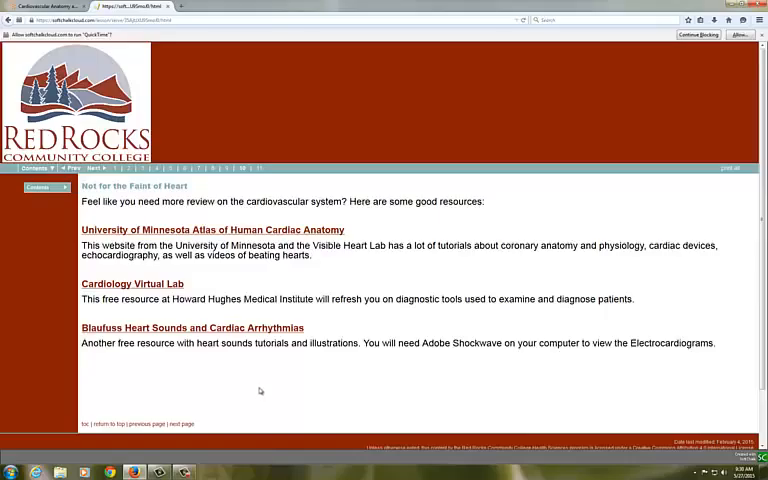
mouse_move(264, 402)
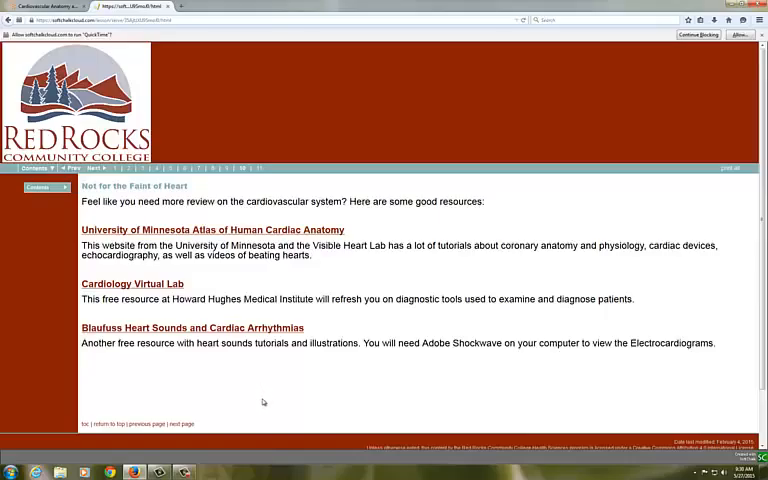
mouse_move(258, 400)
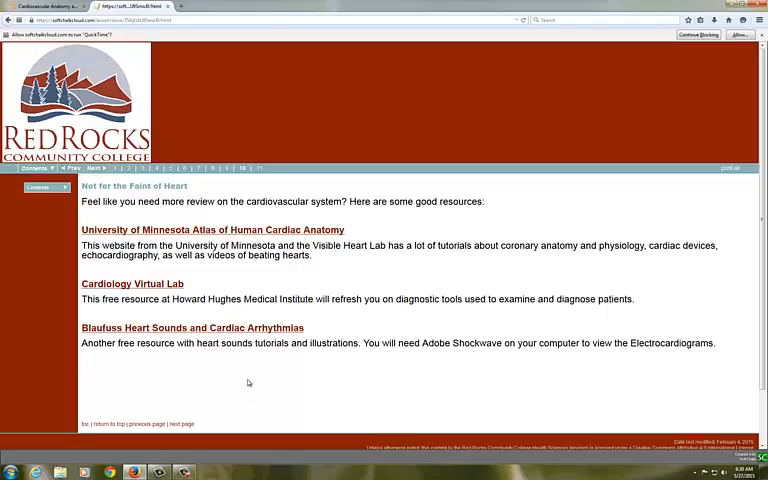
mouse_move(264, 362)
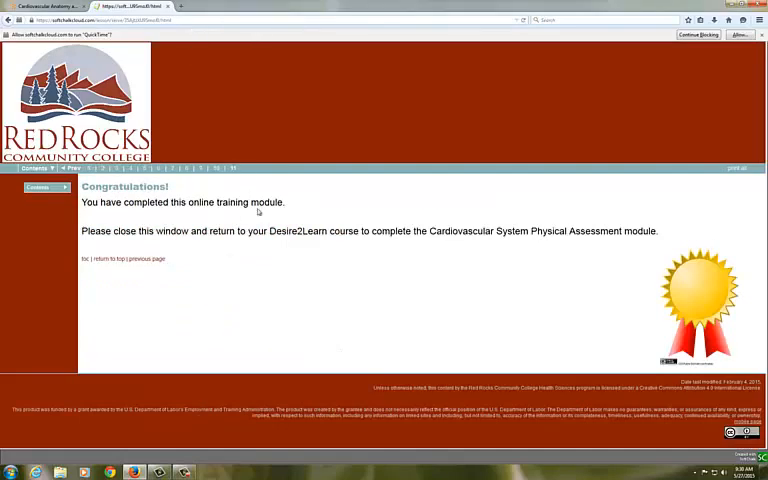
mouse_move(244, 276)
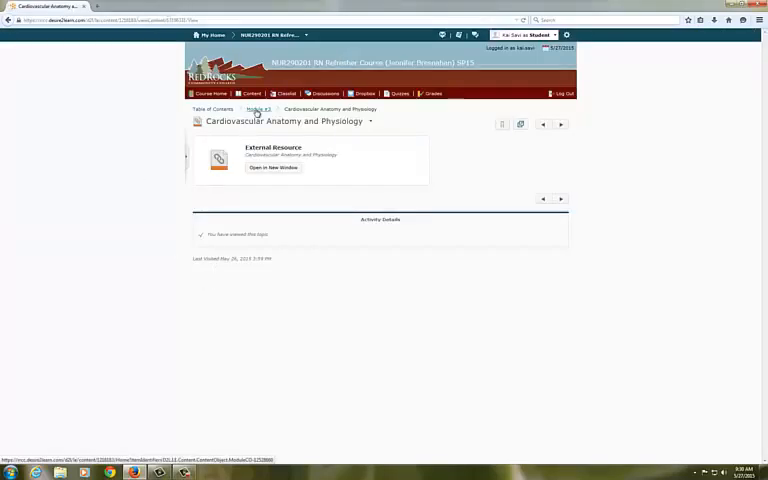
Step: Return from the finished lesson to the course's full Table of Contents
left_click(212, 108)
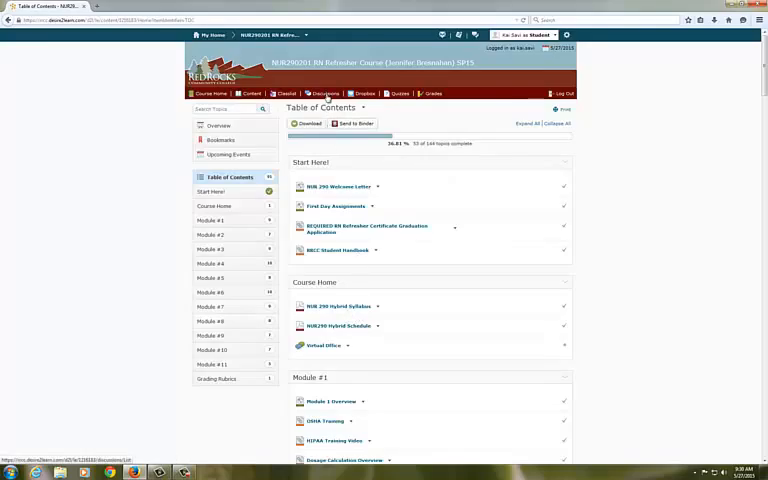
Step: Browse the Discussions list from the Virtual Office down through the Module #1 topics
left_click(324, 92)
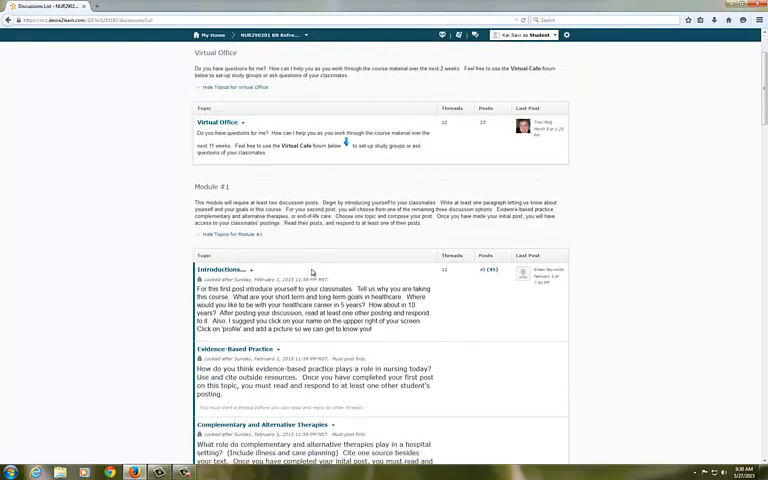
scroll("down", 3)
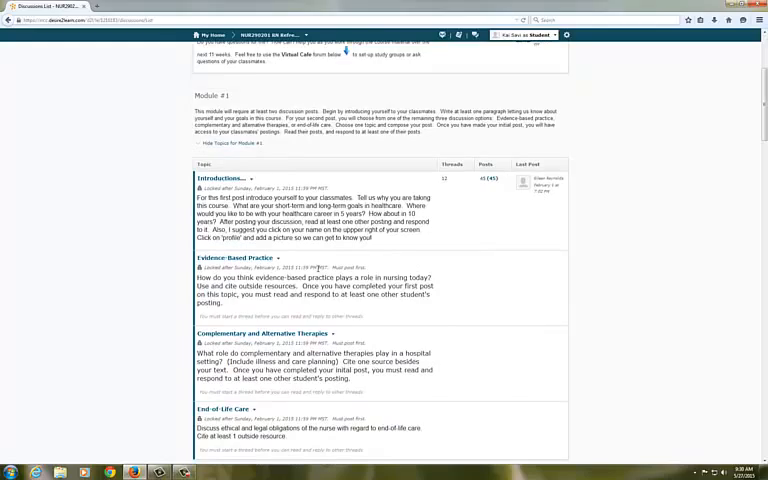
scroll("down", 3)
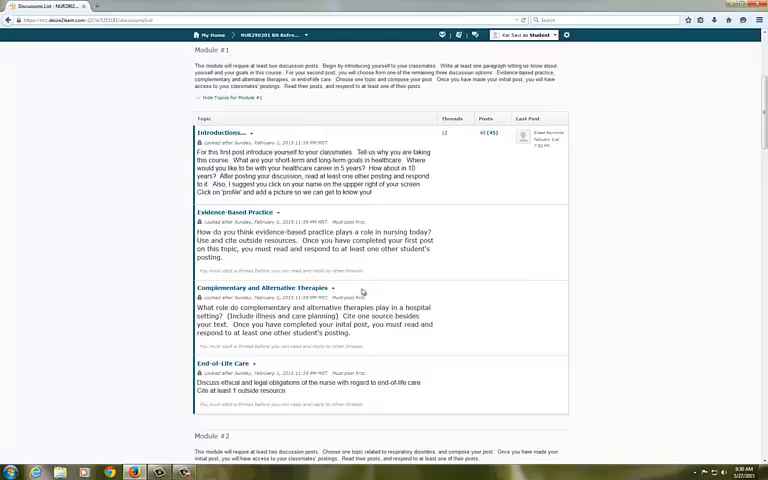
mouse_move(362, 292)
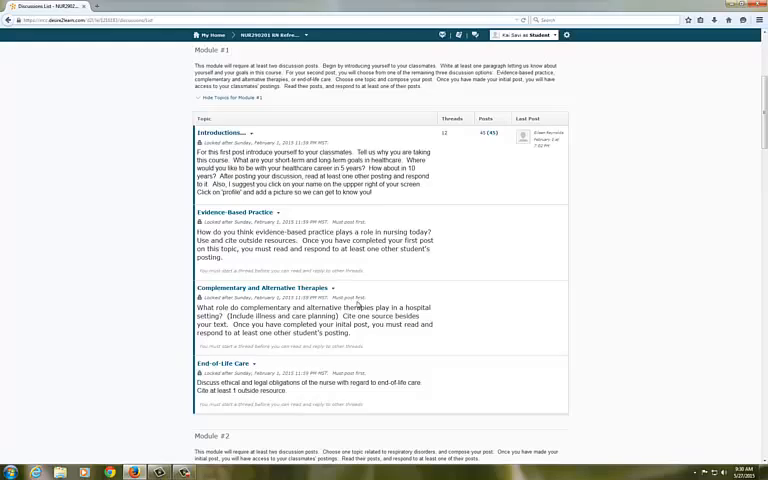
scroll("down", 3)
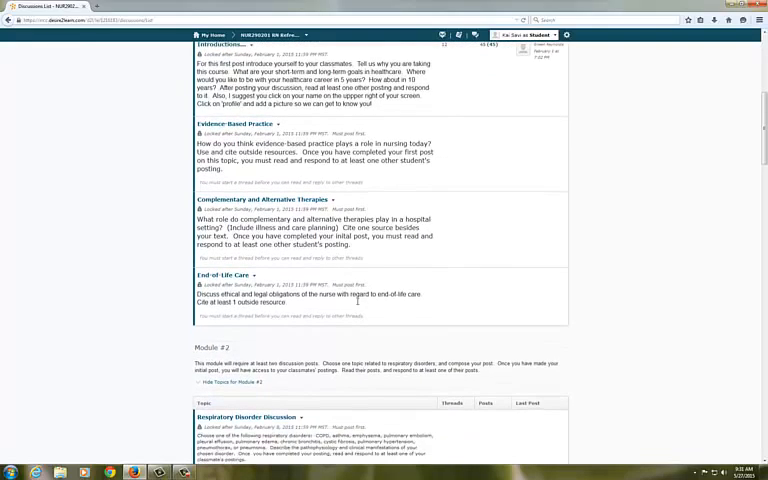
scroll("up", 3)
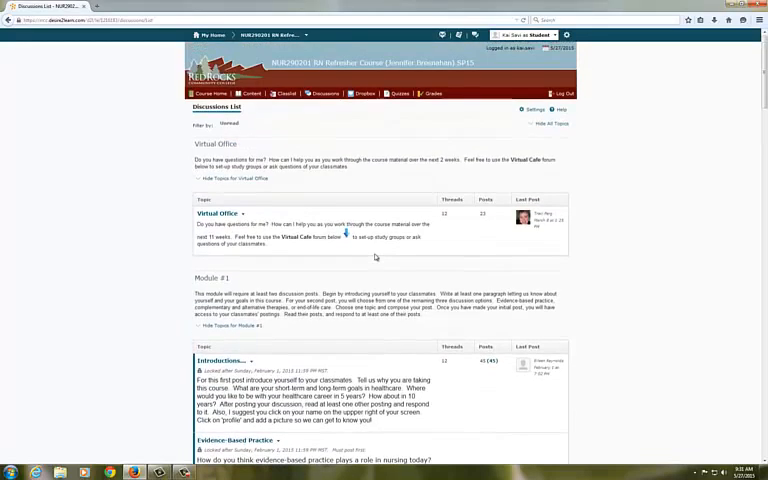
Step: Show the Dropbox Folders page and pick the Module 2 Care Plan folder
left_click(364, 92)
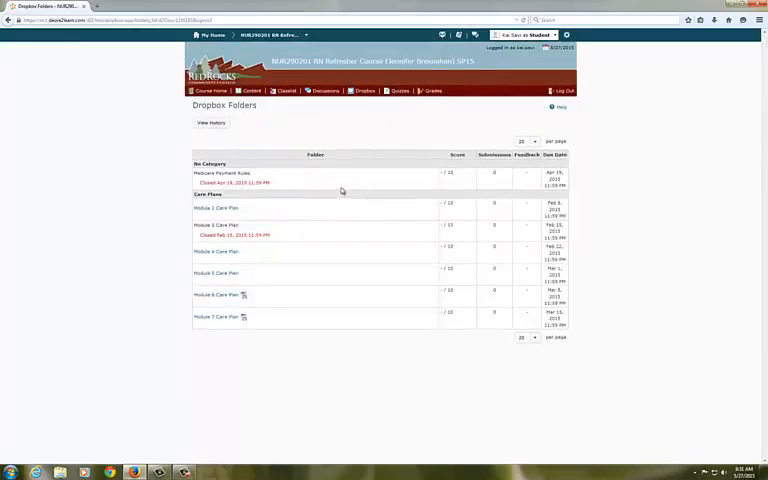
mouse_move(312, 204)
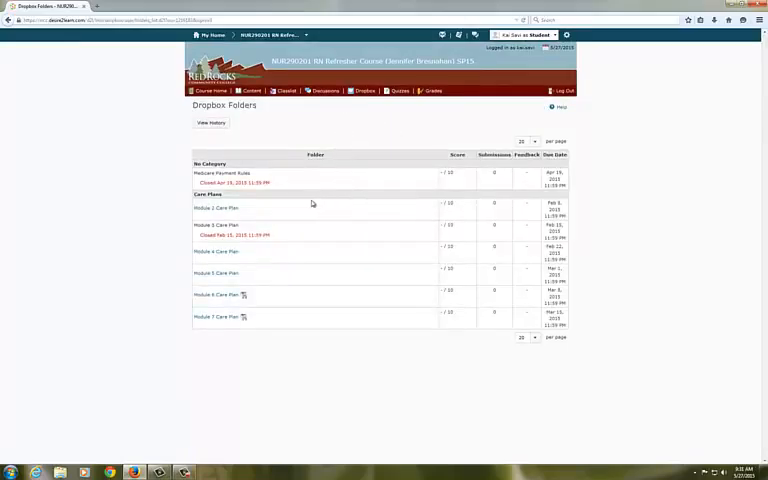
mouse_move(228, 212)
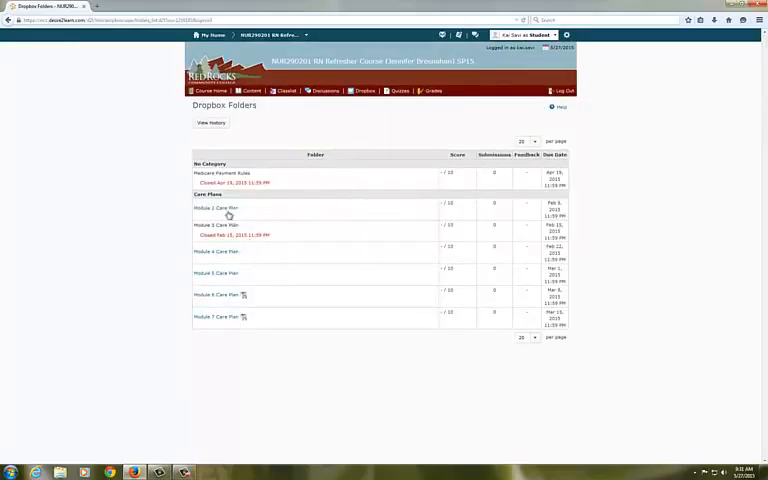
left_click(214, 208)
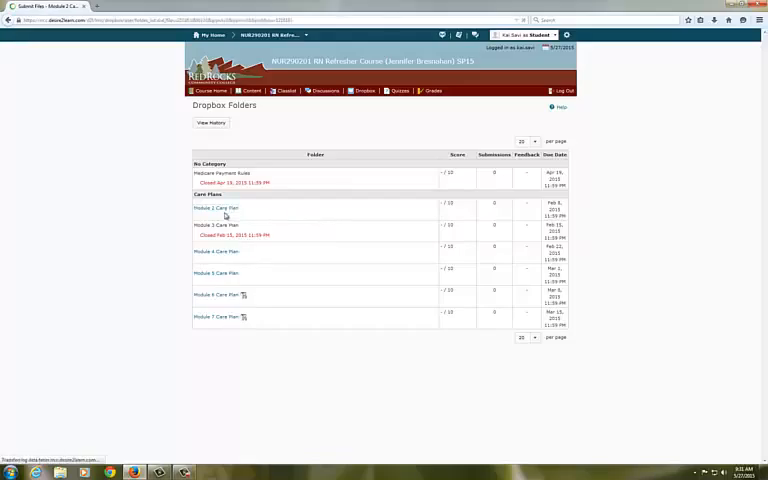
Step: View the Module 2 Care Plan Submit Files page, then return to the course Table of Contents
left_click(216, 208)
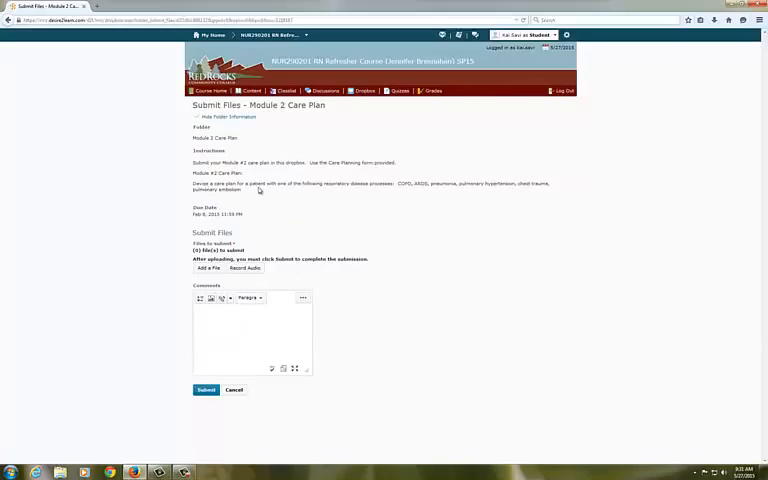
mouse_move(394, 192)
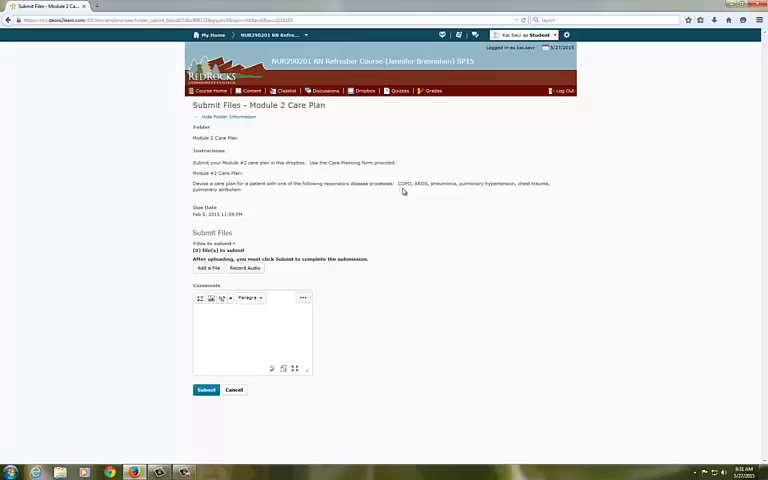
left_click(242, 116)
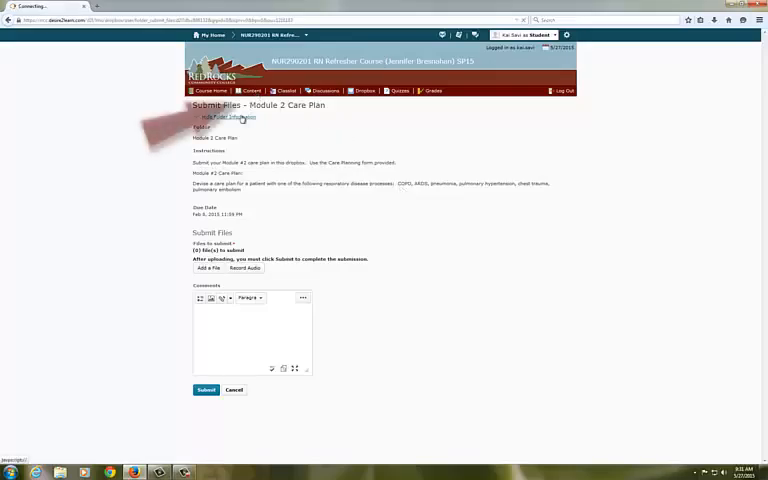
left_click(232, 116)
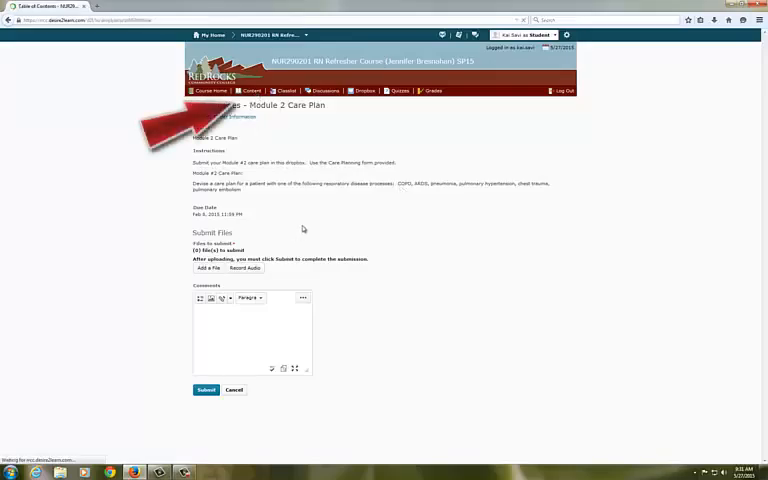
left_click(250, 92)
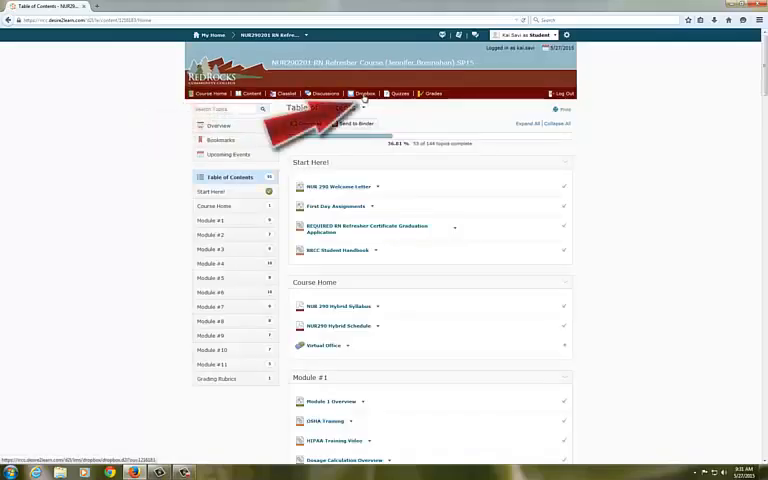
scroll("down", 3)
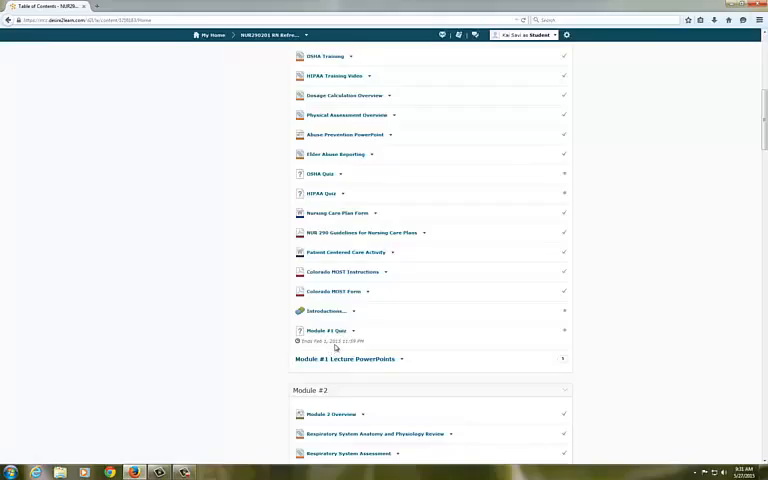
mouse_move(332, 332)
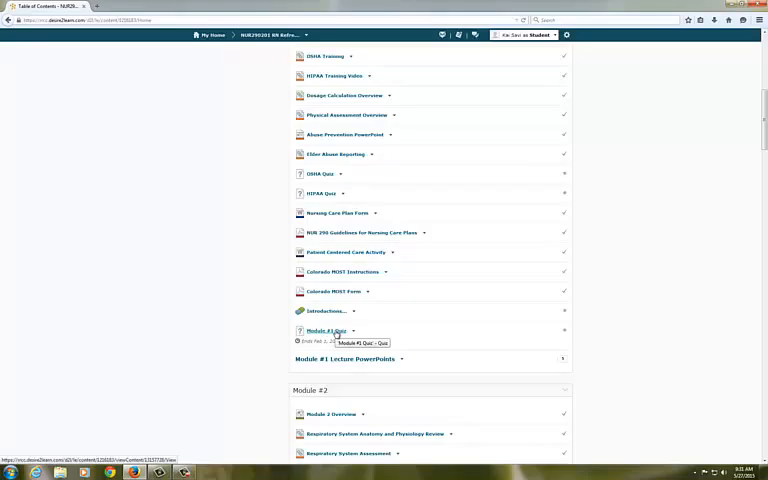
mouse_move(252, 246)
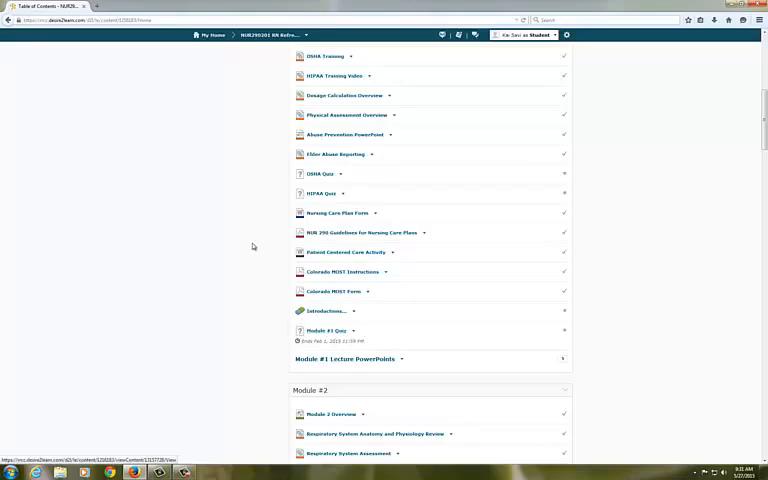